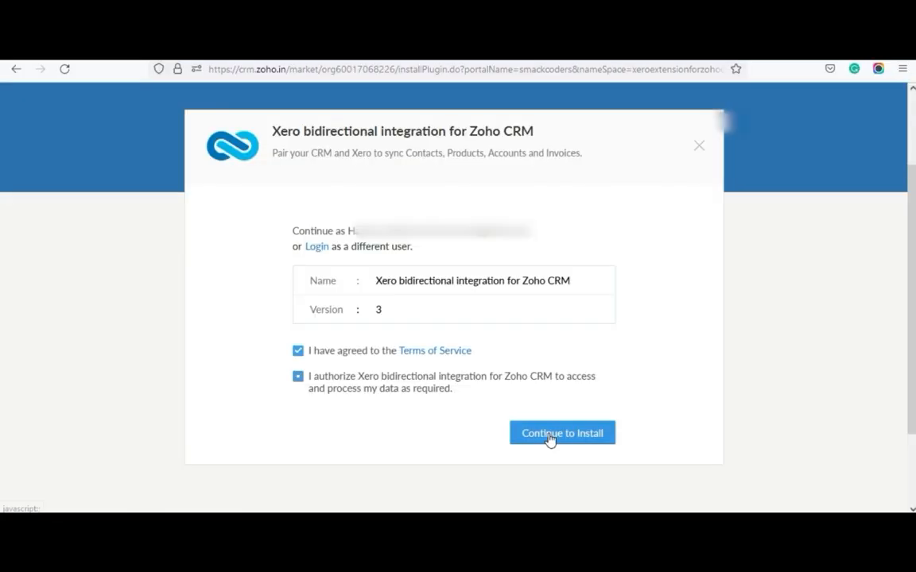
Install the Xero bidirectional integration and search the additional modules for 'Xer'.
left_click(562, 433)
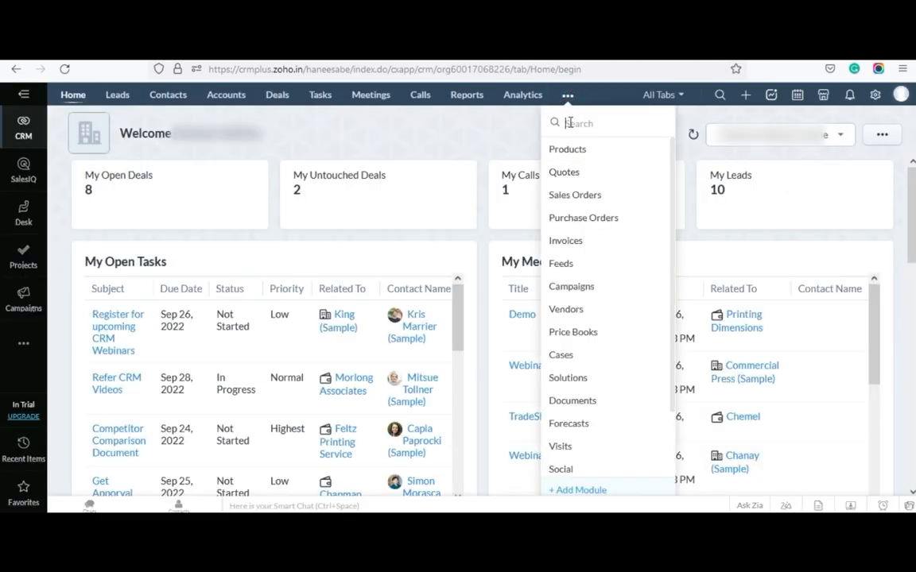
type("Xer")
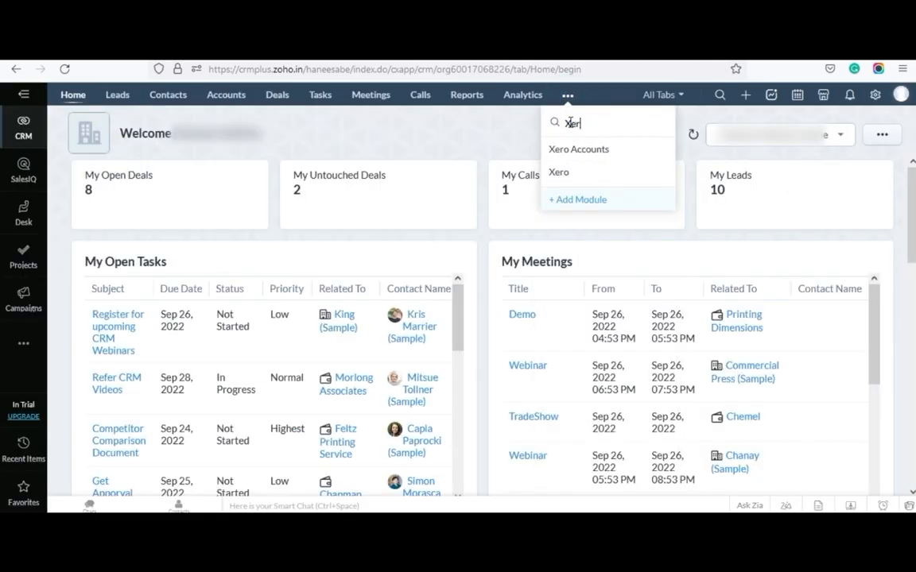
Open the Xero module, connect a Xero account, and authorize Zoho CRM data access.
left_click(559, 173)
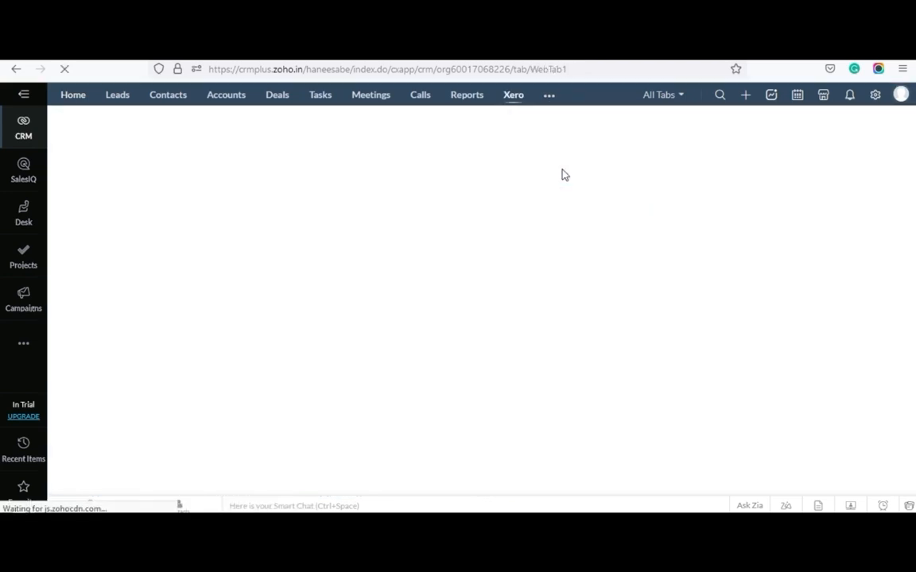
left_click(513, 95)
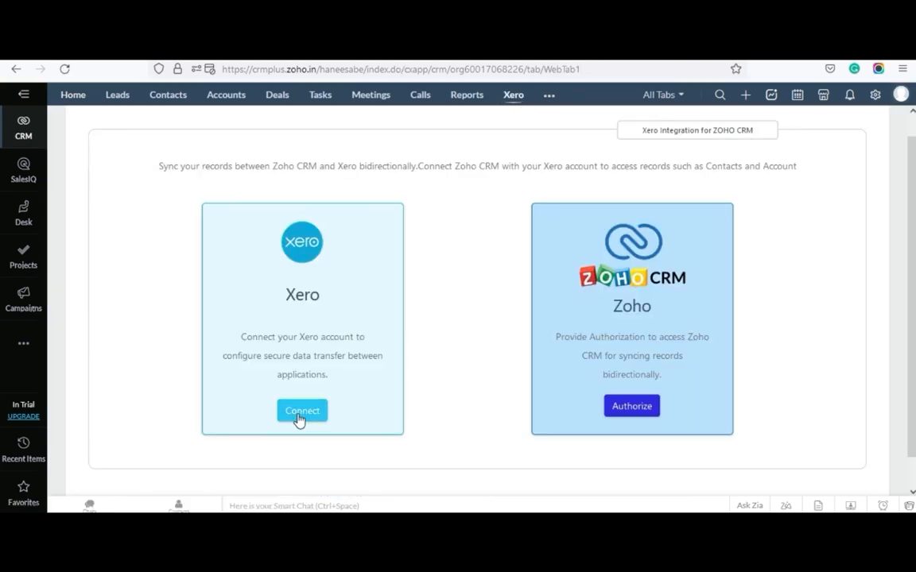
left_click(302, 411)
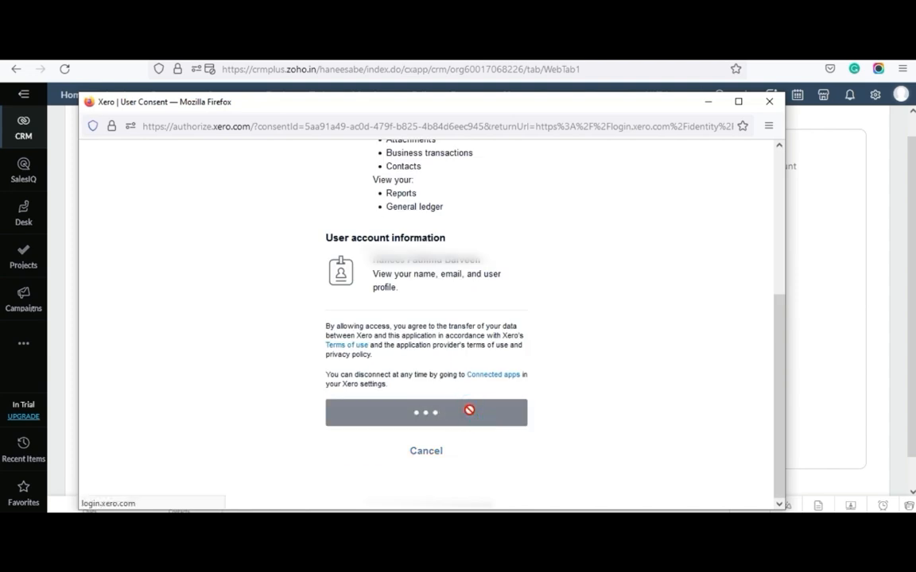
left_click(425, 412)
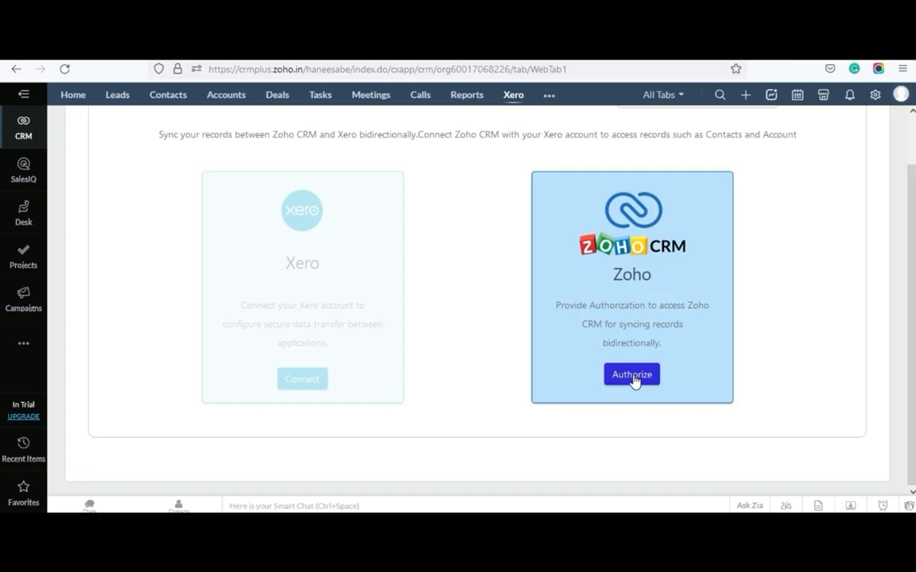
left_click(631, 375)
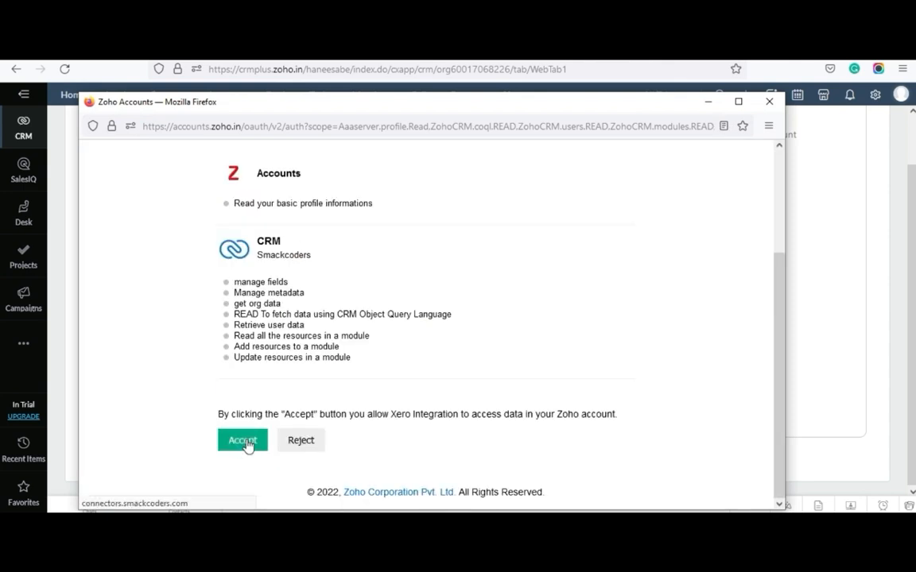
left_click(242, 441)
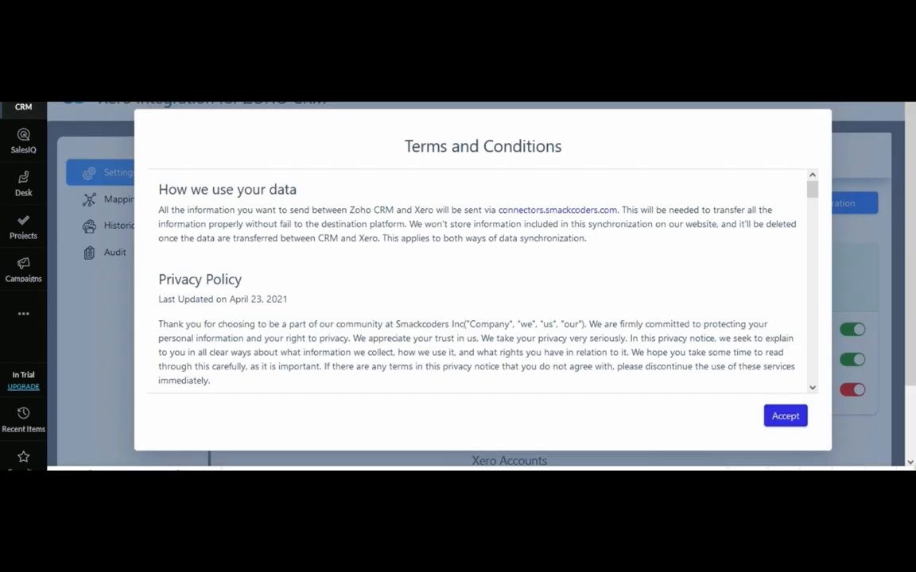
Accept the Xero integration's terms and conditions to reach its sync settings.
left_click(784, 416)
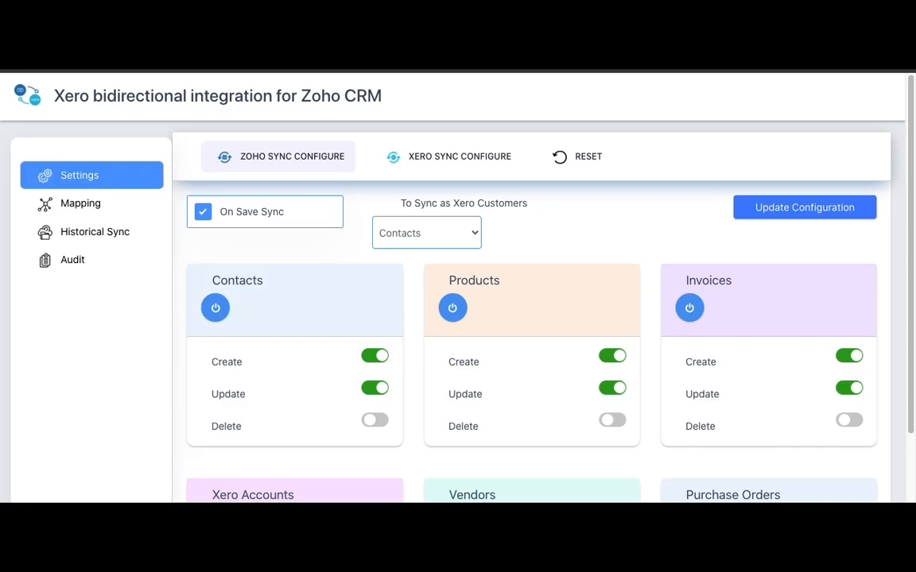
mouse_move(576, 467)
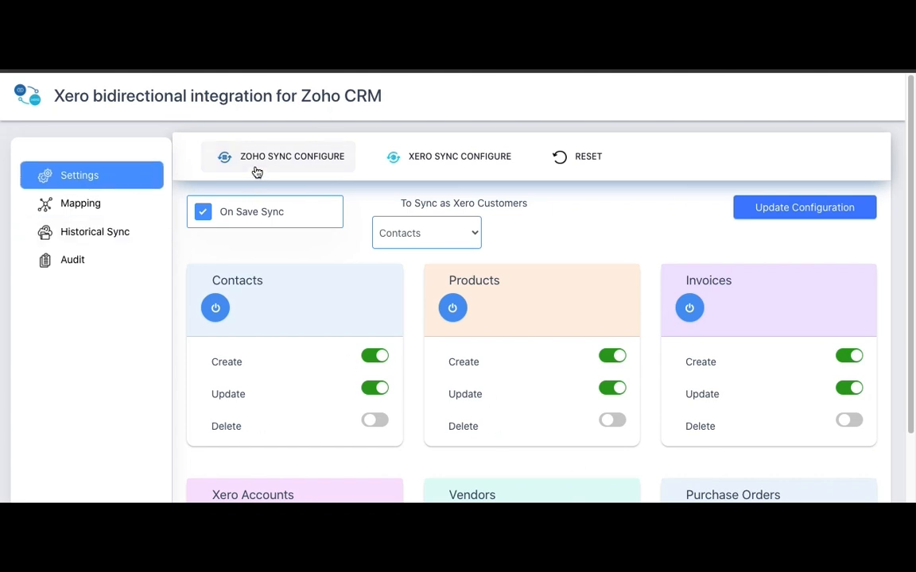
mouse_move(293, 332)
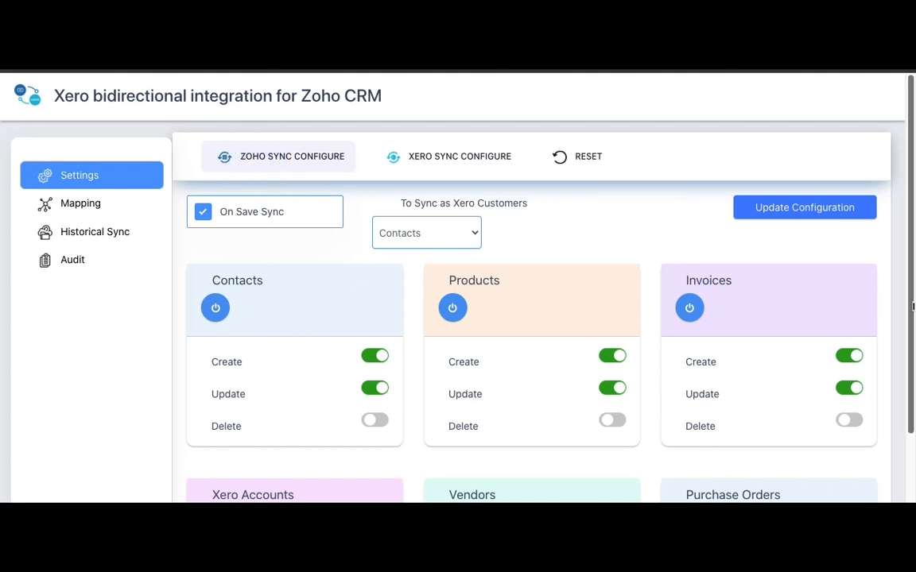
Turn on Create and Delete syncing for Contacts.
scroll("down", 3)
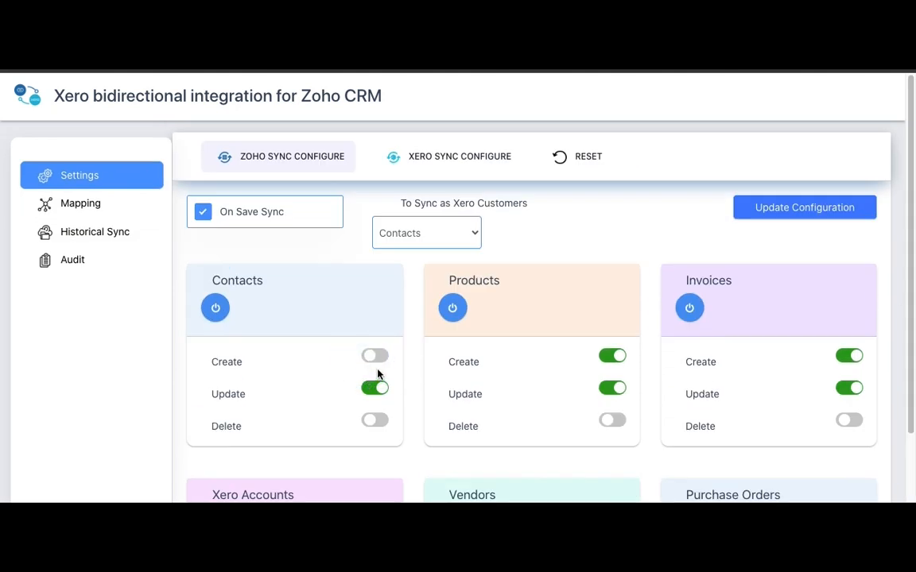
left_click(375, 356)
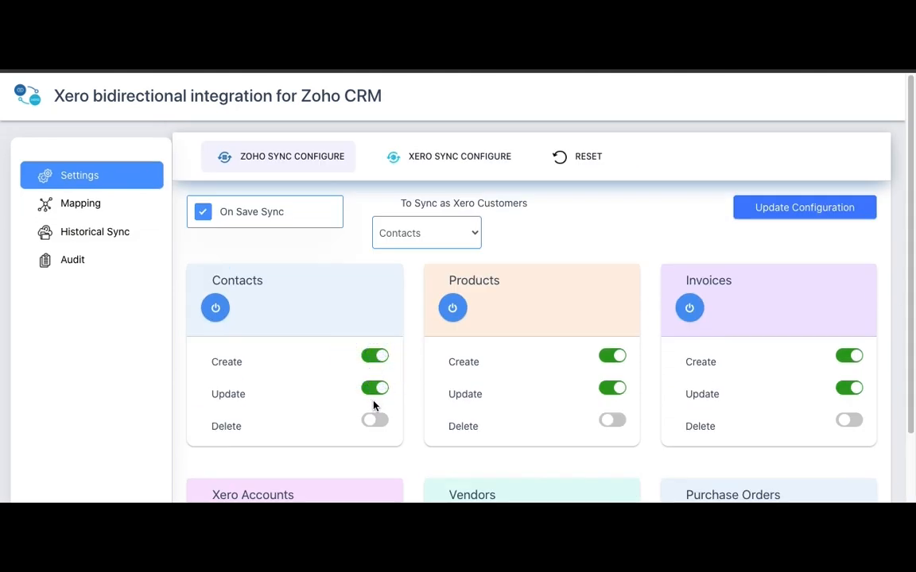
left_click(374, 420)
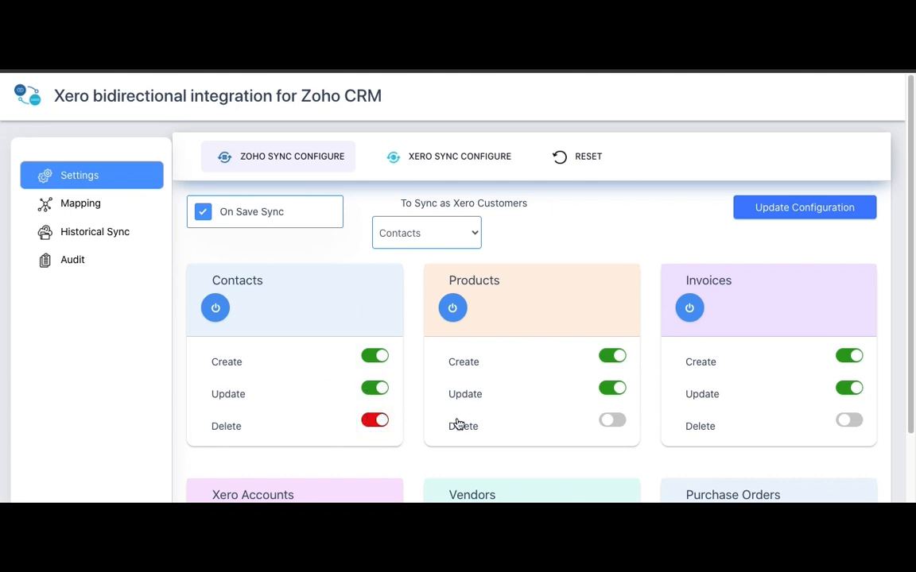
Enable Delete syncing for Xero Accounts and toggle its power switch off and back on.
scroll("down", 3)
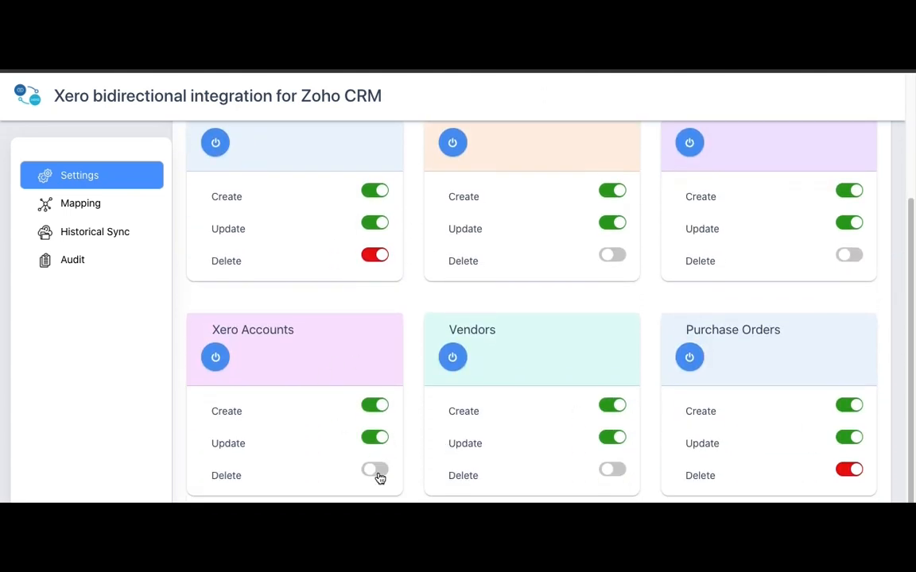
left_click(375, 469)
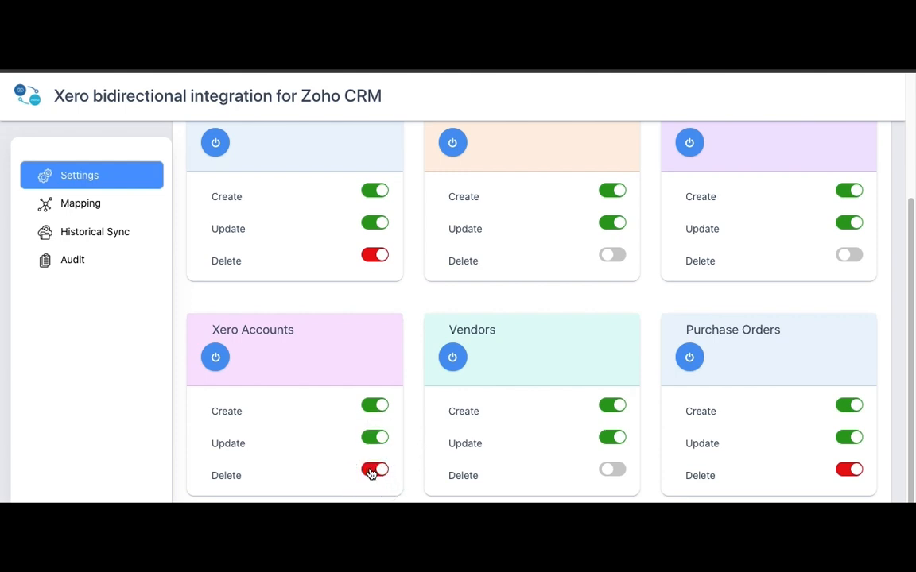
left_click(215, 357)
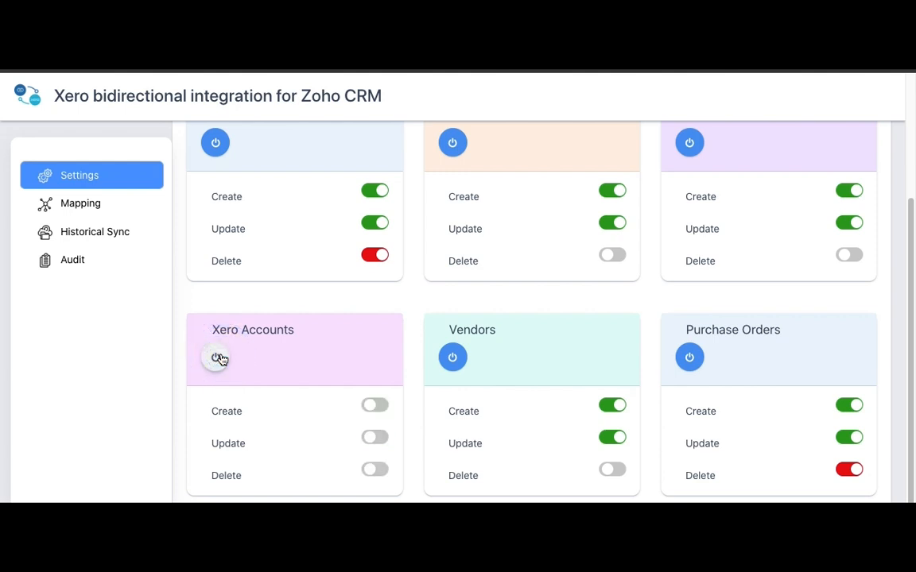
left_click(216, 357)
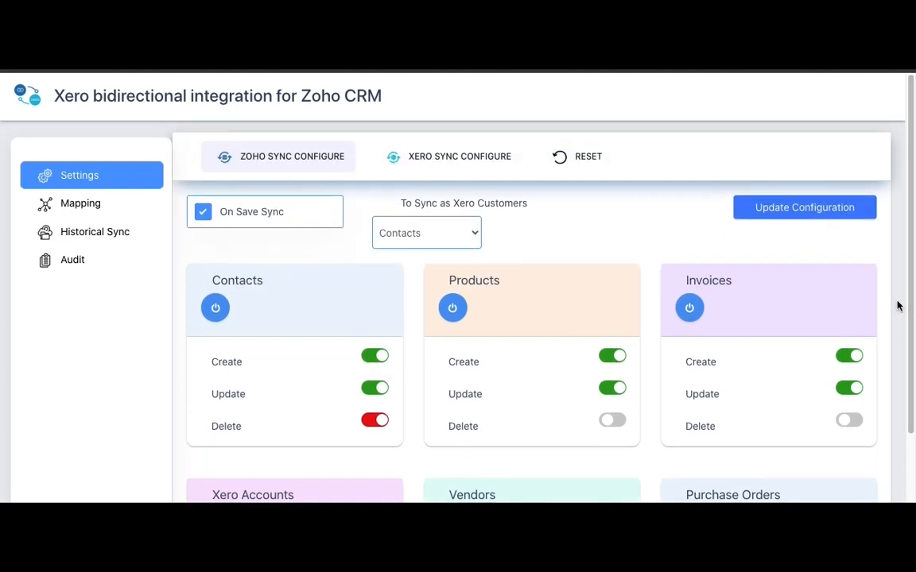
mouse_move(295, 323)
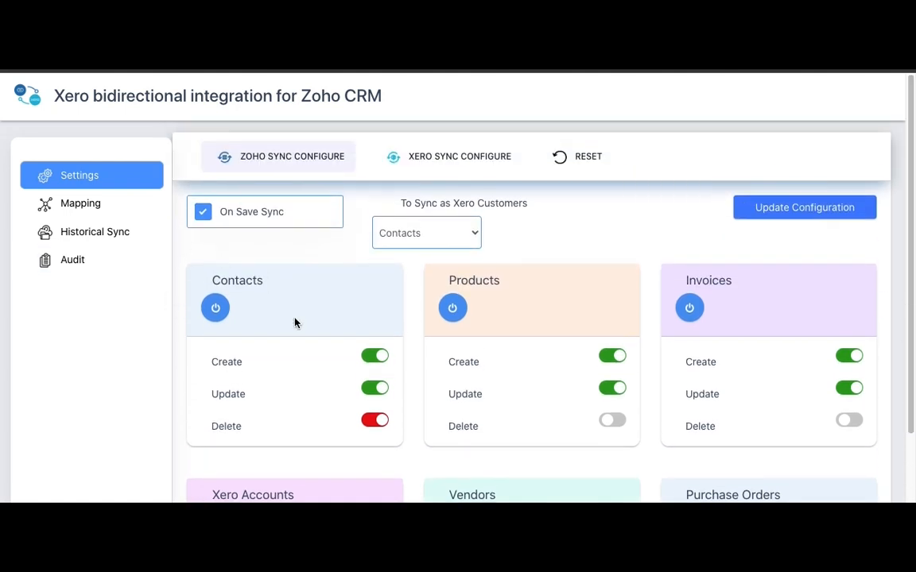
Choose Accounts as the records synced as Xero customers, then view Xero Sync Configure.
left_click(203, 211)
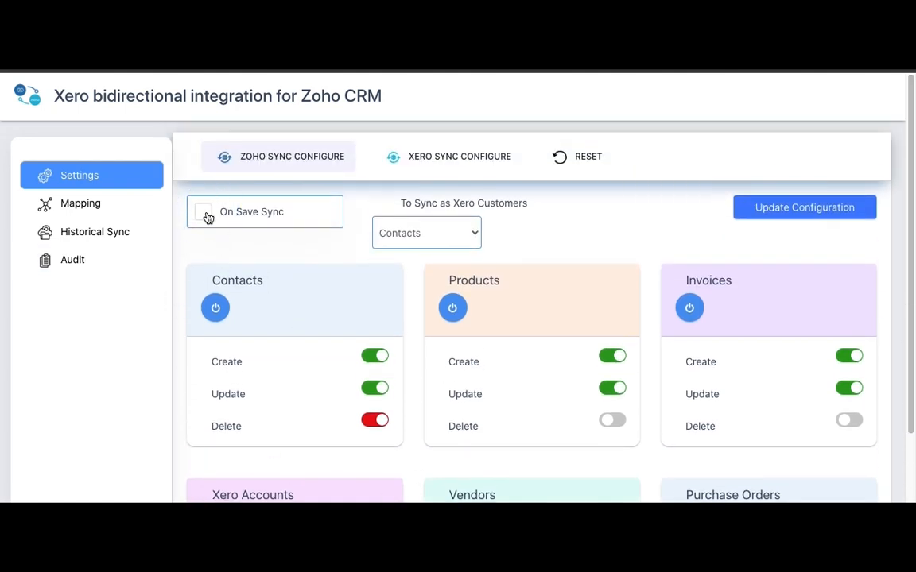
left_click(204, 215)
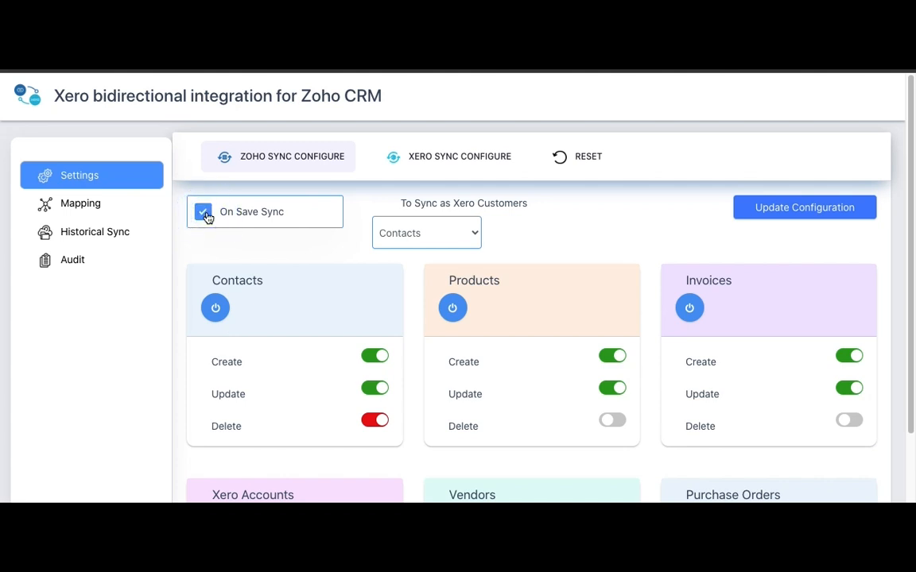
left_click(426, 232)
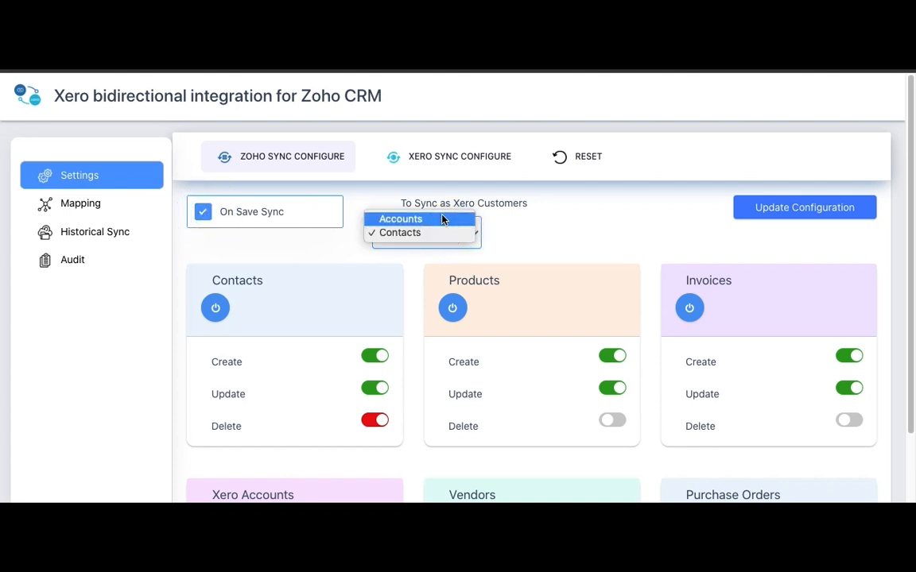
left_click(401, 219)
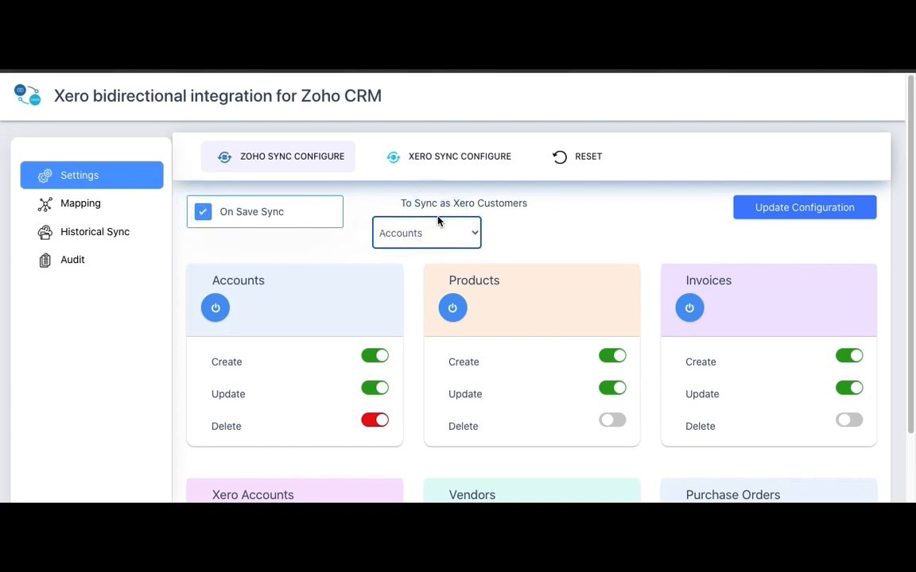
mouse_move(333, 288)
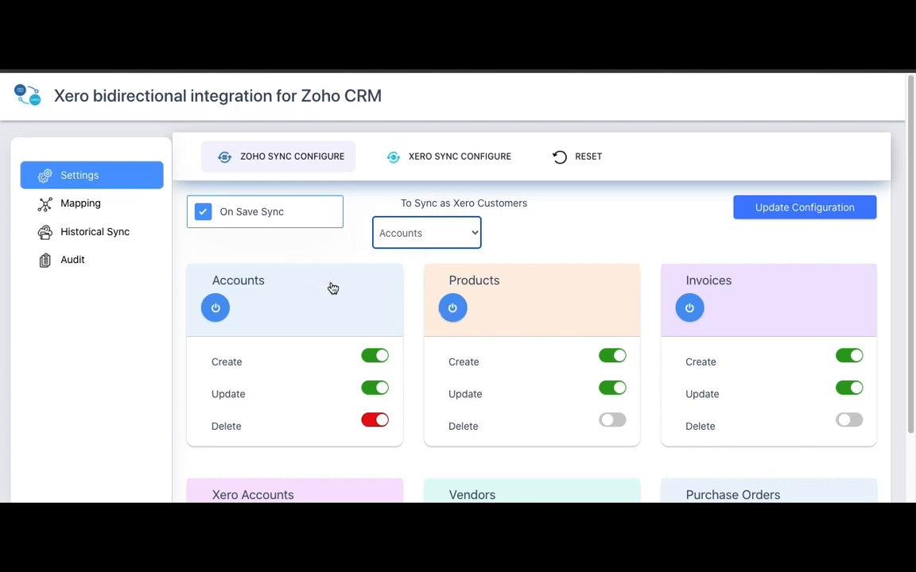
left_click(459, 156)
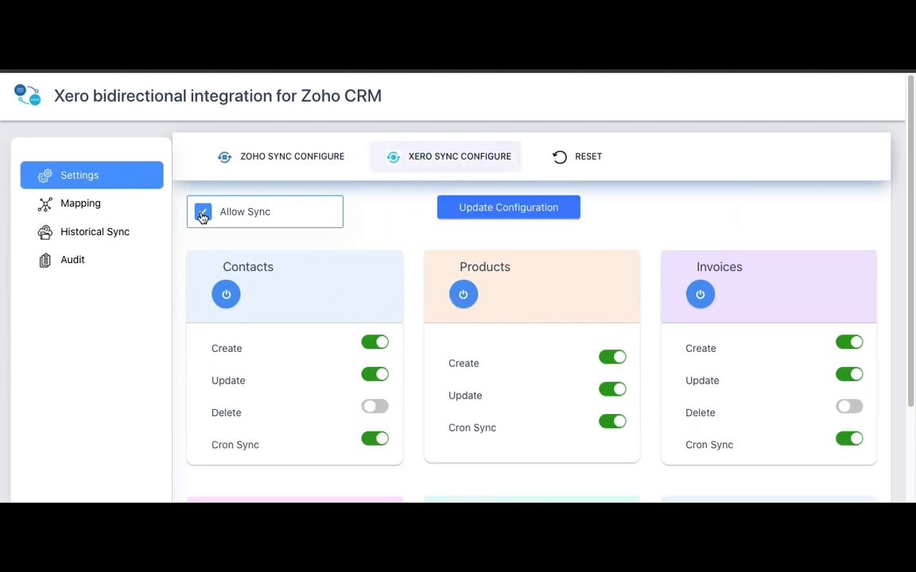
Toggle Allow Sync, Contacts Create, and the Contacts and Products cron sync switches.
left_click(202, 216)
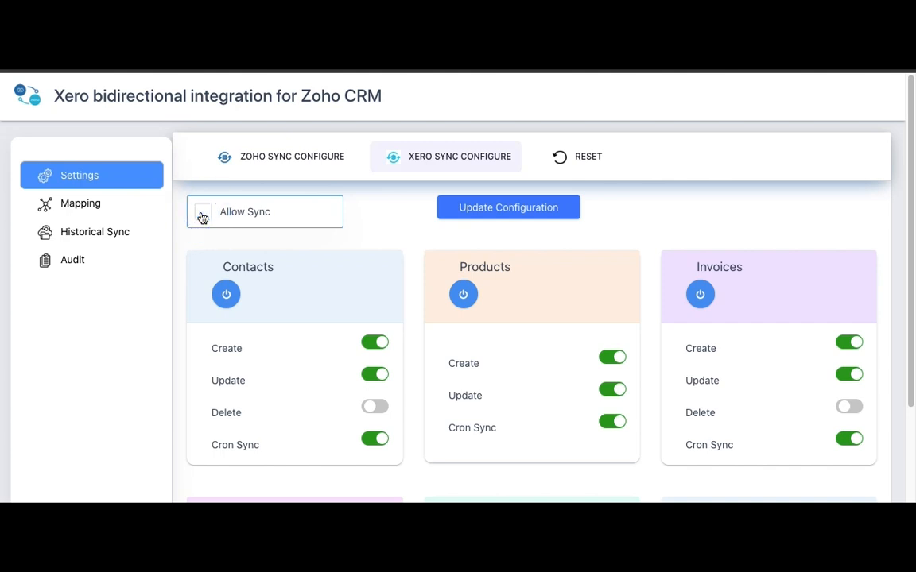
left_click(203, 212)
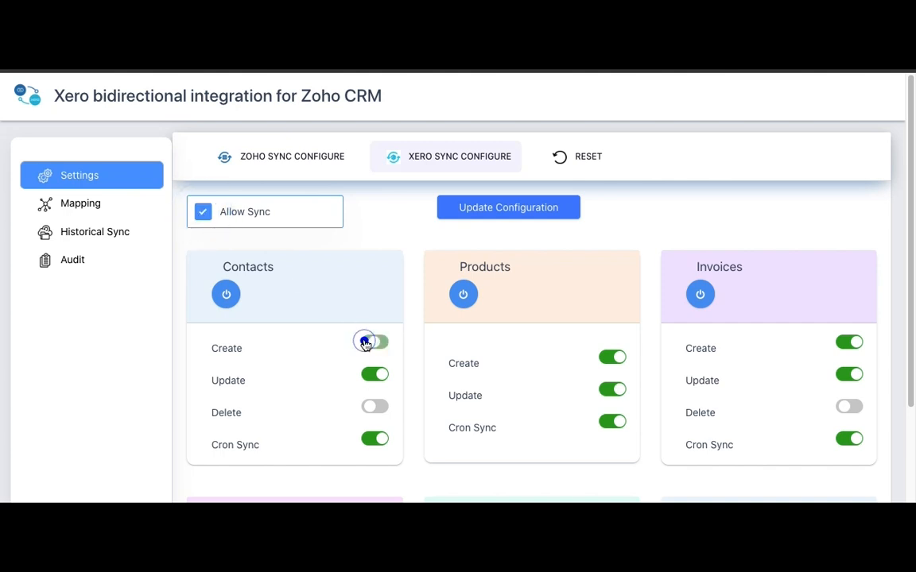
left_click(375, 342)
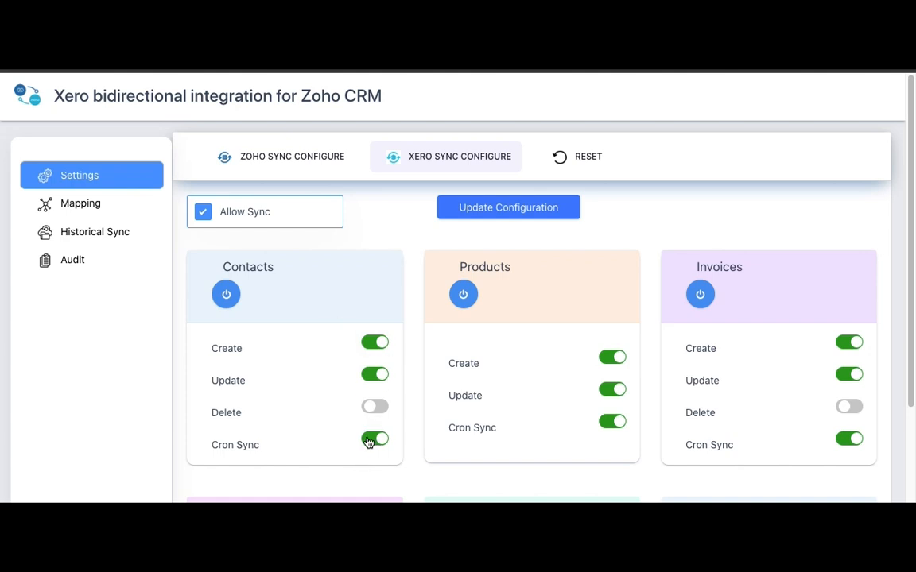
left_click(612, 421)
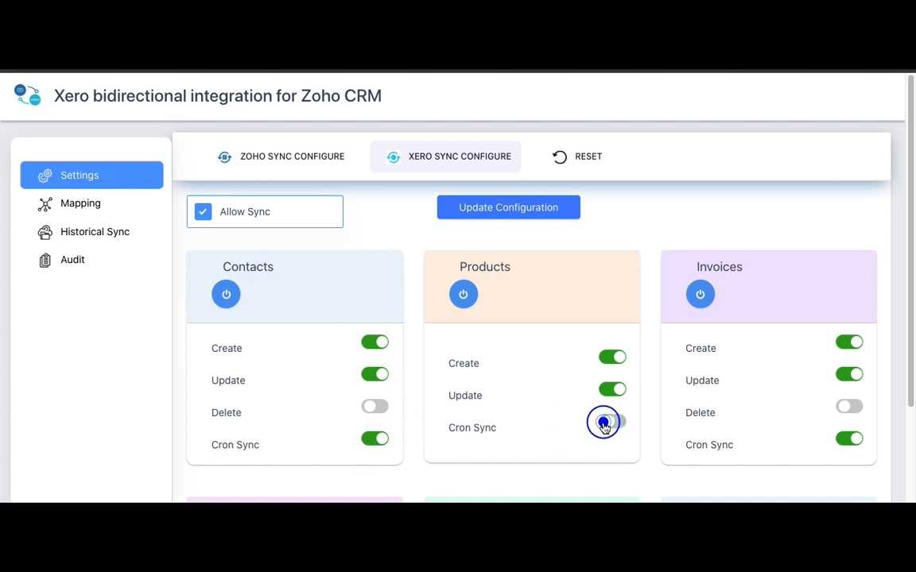
left_click(613, 423)
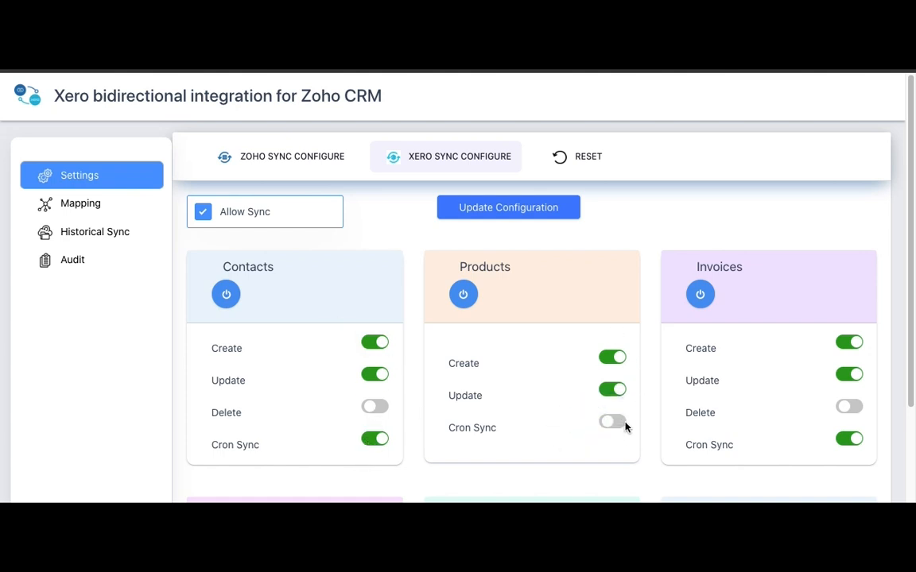
left_click(612, 423)
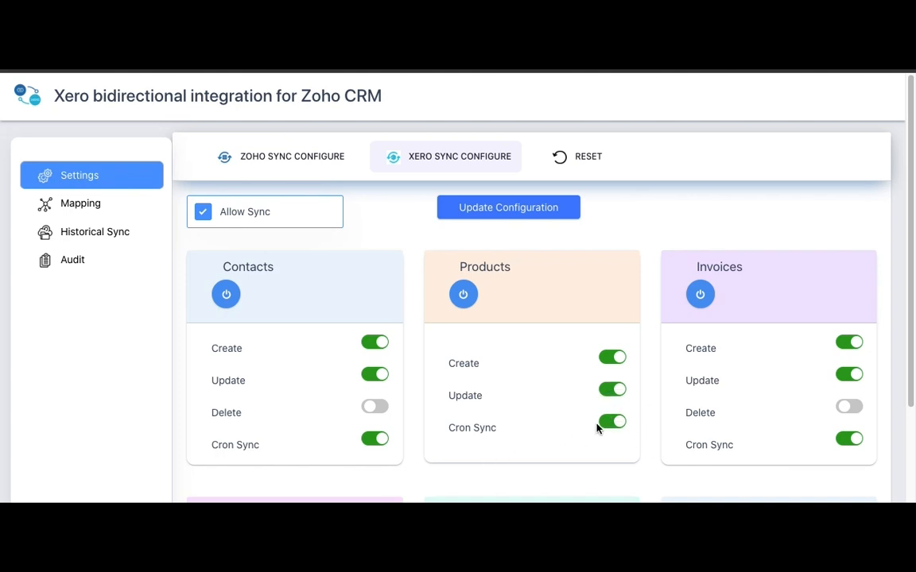
mouse_move(480, 351)
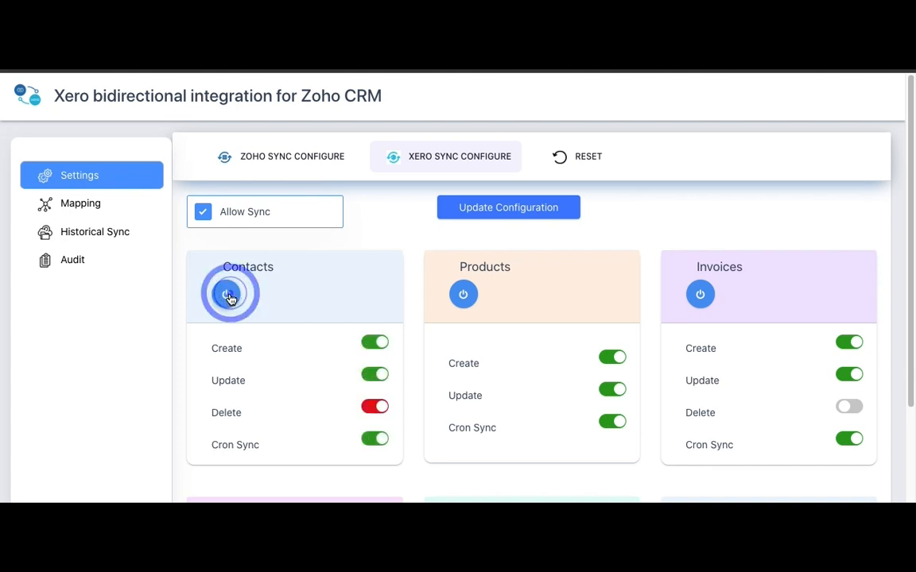
Enable all Contacts sync actions, save via Update Configuration, and view the Reset section.
left_click(508, 208)
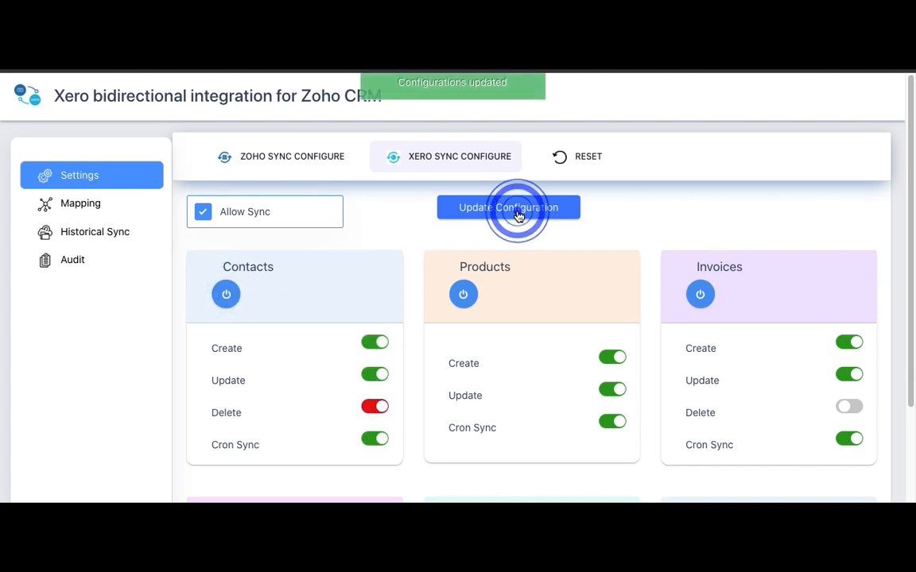
left_click(508, 208)
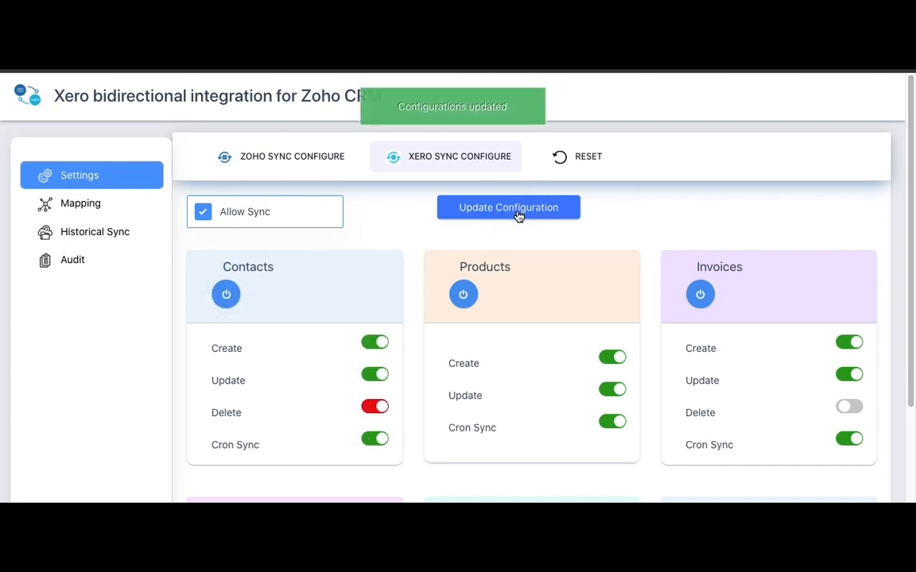
left_click(589, 157)
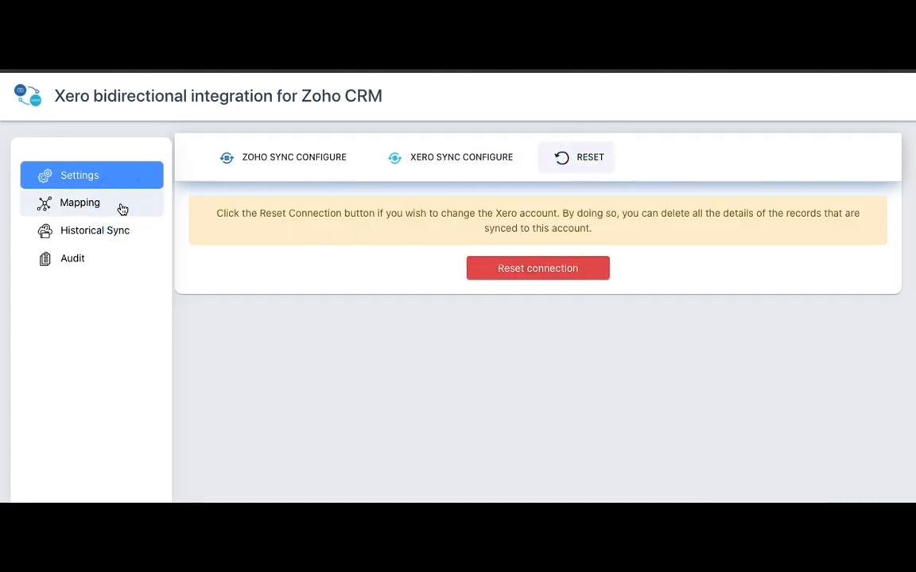
On the Invoices mapping tab, drag Invoiced Items onto the Xero Product field.
left_click(79, 202)
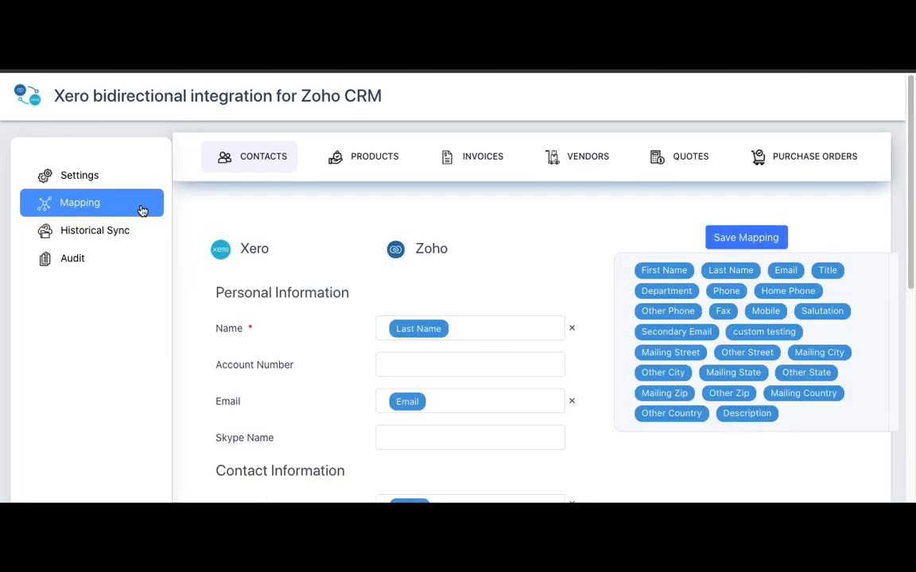
mouse_move(340, 167)
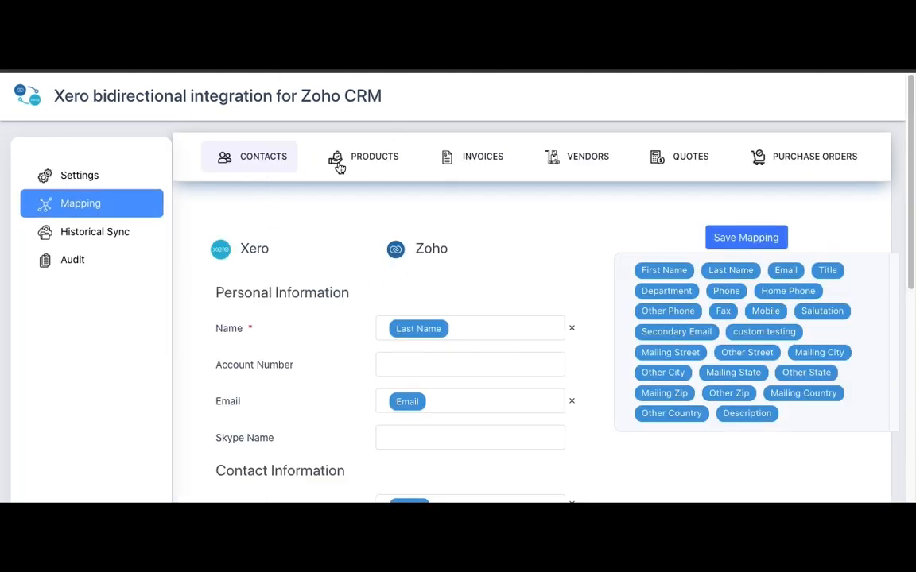
left_click(482, 156)
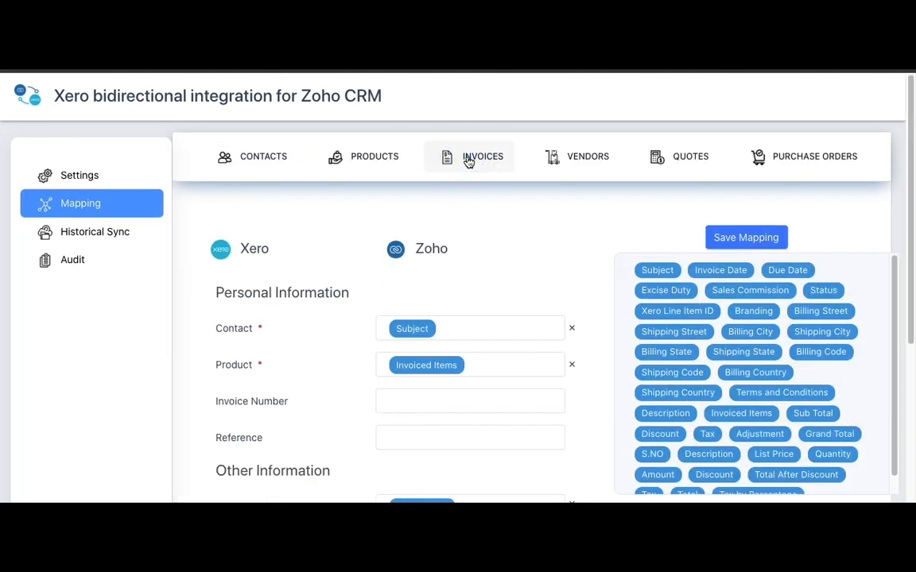
mouse_move(492, 386)
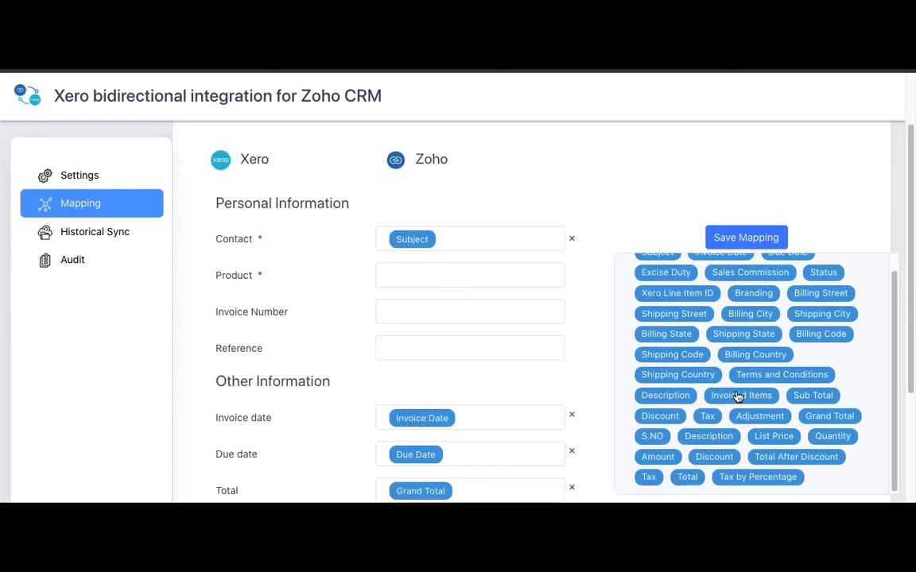
left_click_drag(740, 395, 440, 275)
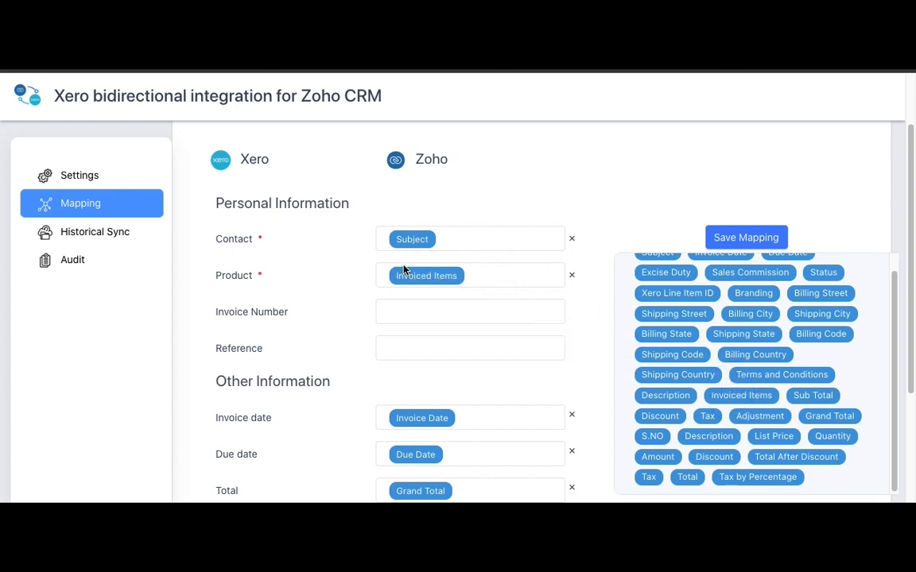
mouse_move(521, 429)
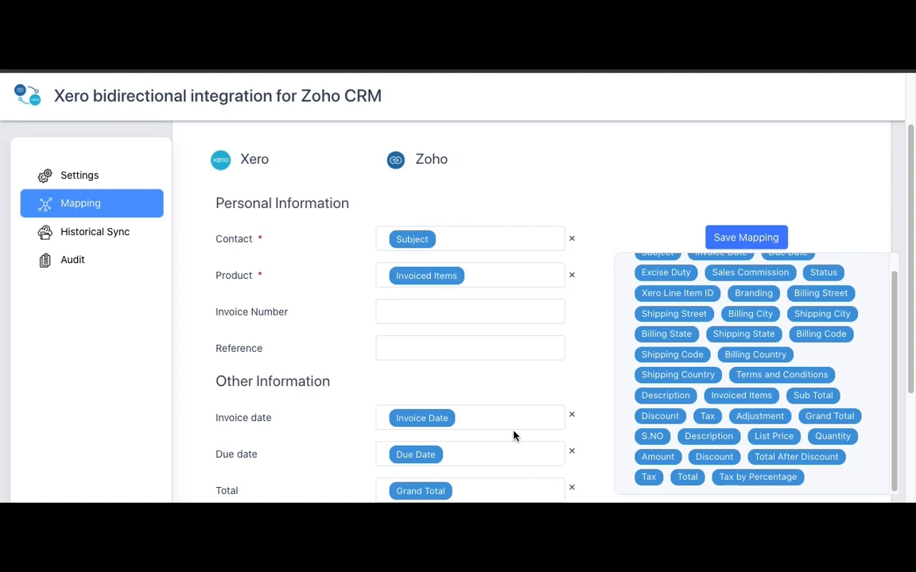
left_click(745, 237)
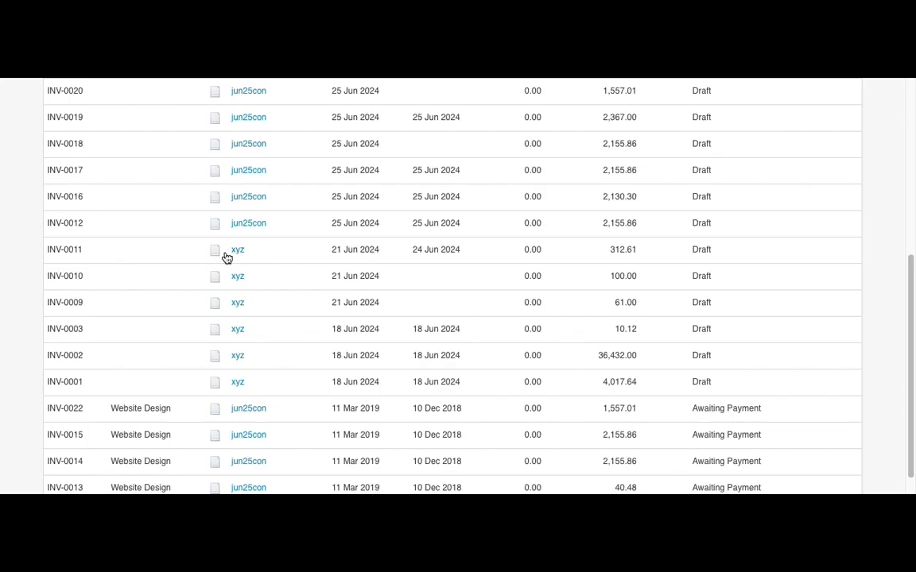
Open draft invoice INV-0011 in Xero to check its line items totalling 312.61.
left_click(237, 249)
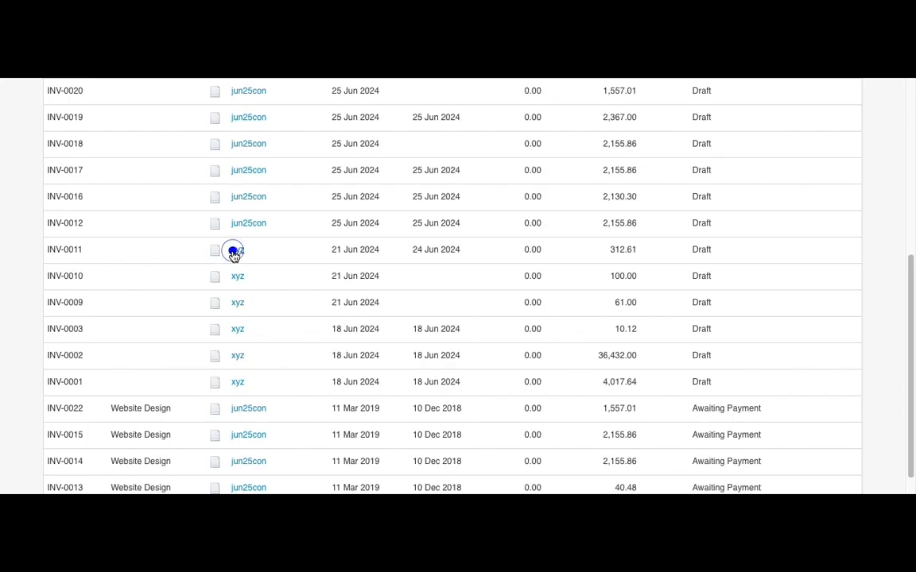
left_click(233, 248)
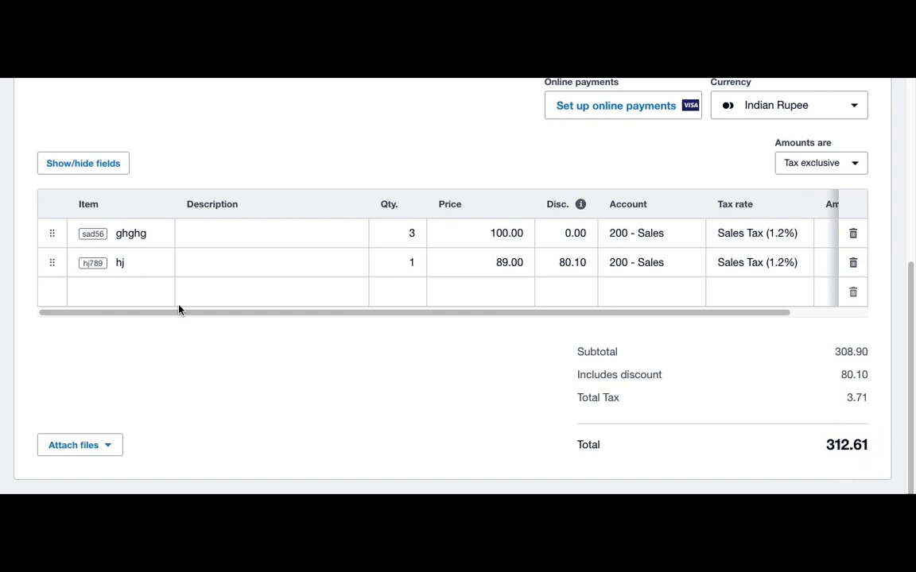
mouse_move(735, 432)
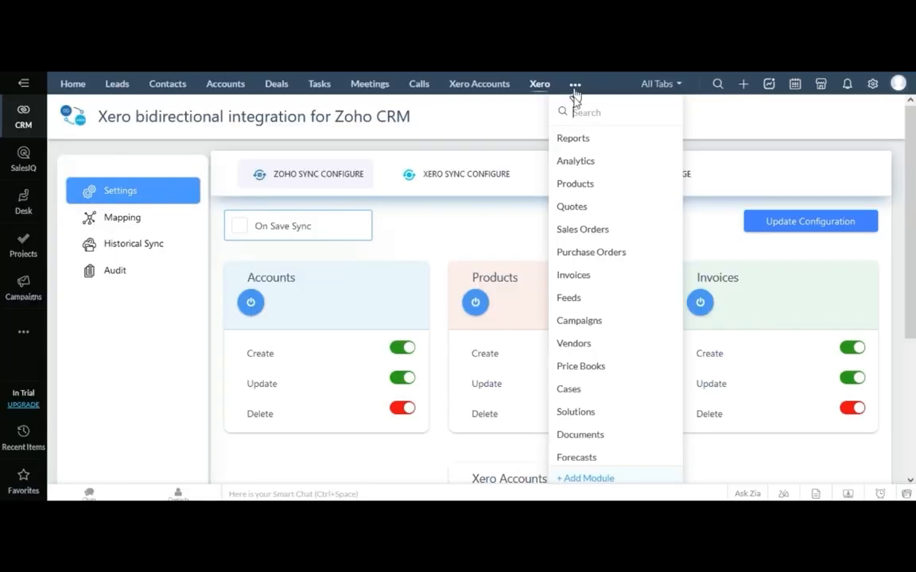
Send the Baby Toys product (PRO125) from Zoho CRM Products to Xero.
left_click(575, 184)
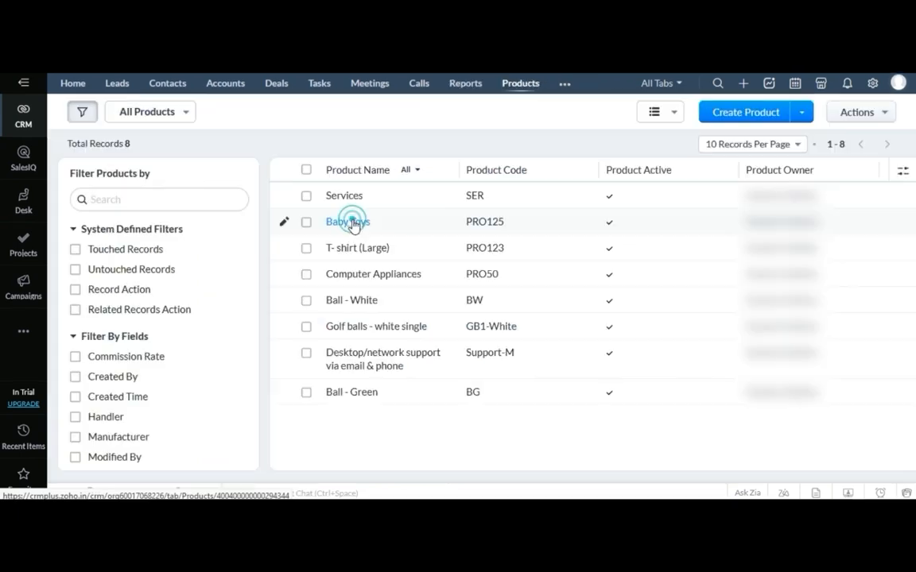
left_click(347, 221)
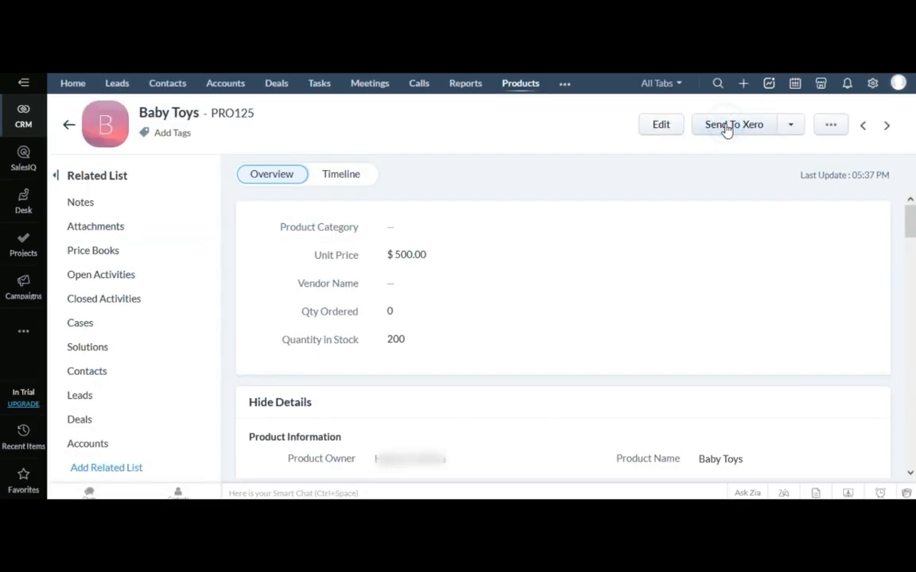
mouse_move(733, 124)
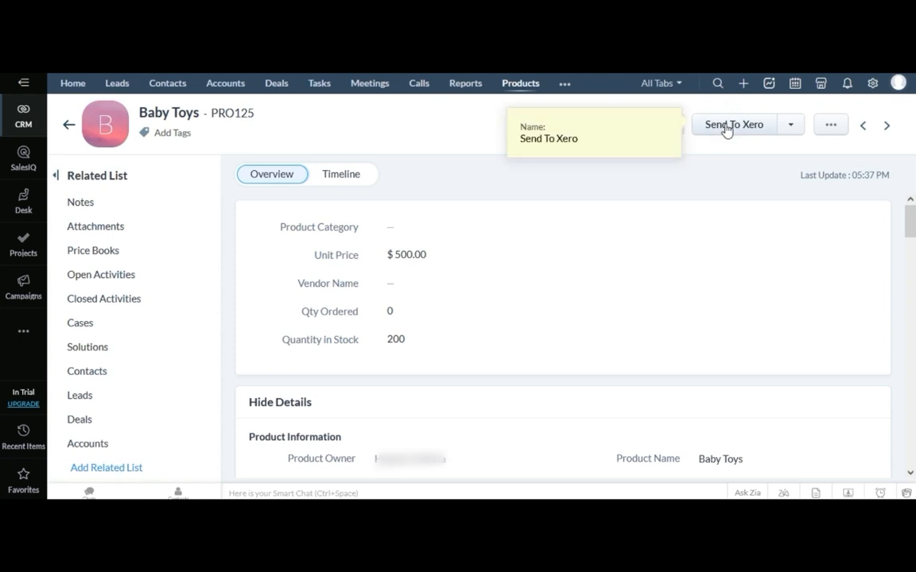
left_click(733, 124)
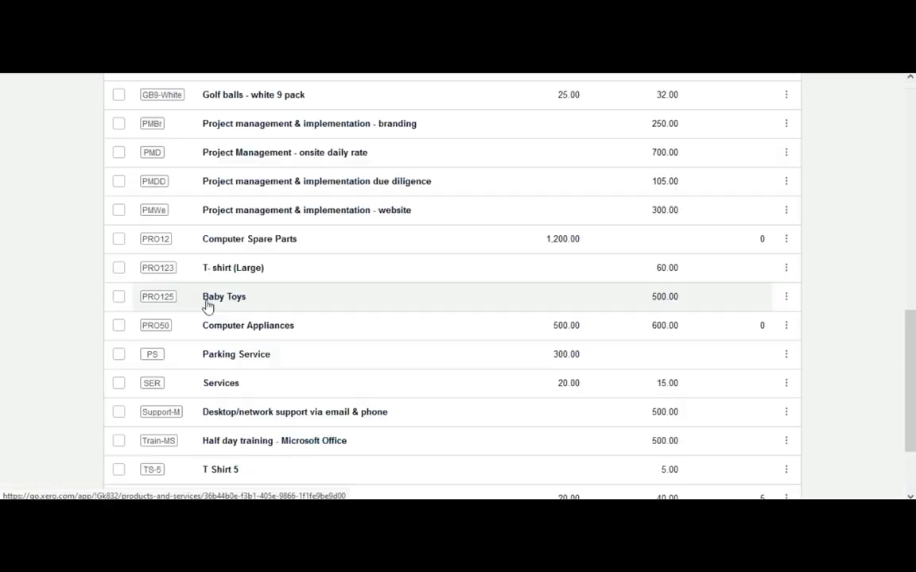
mouse_move(246, 306)
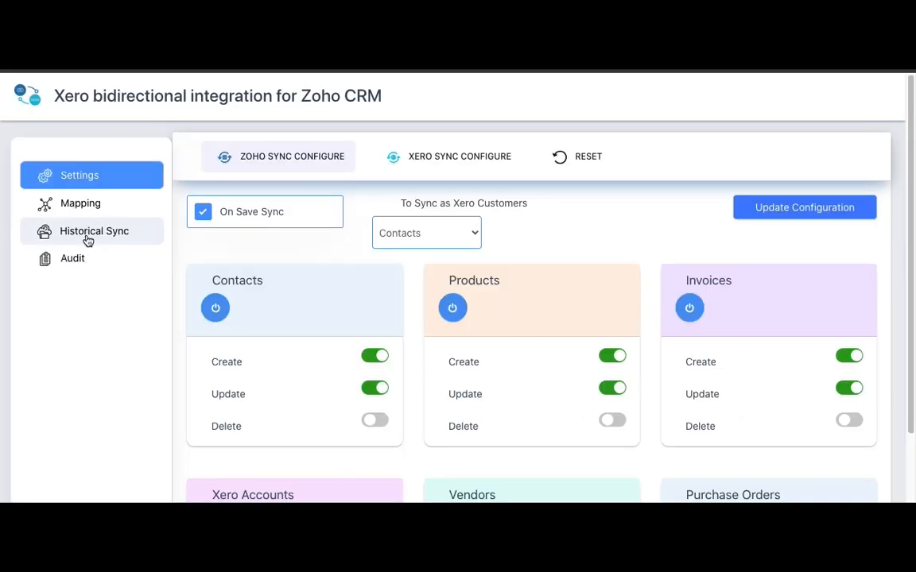
On the Historical Sync page, tick Invoices and begin picking the 2022-09-25 From date.
left_click(94, 231)
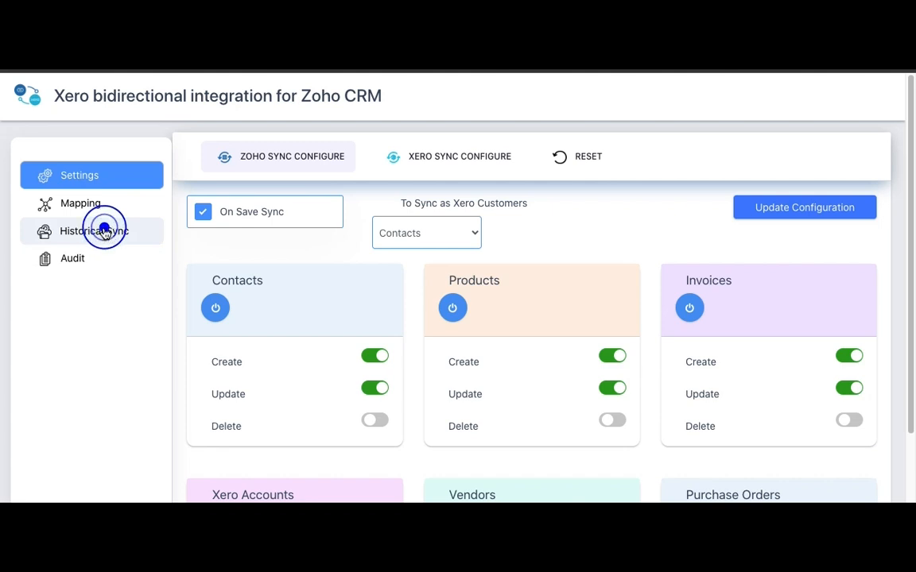
left_click(94, 230)
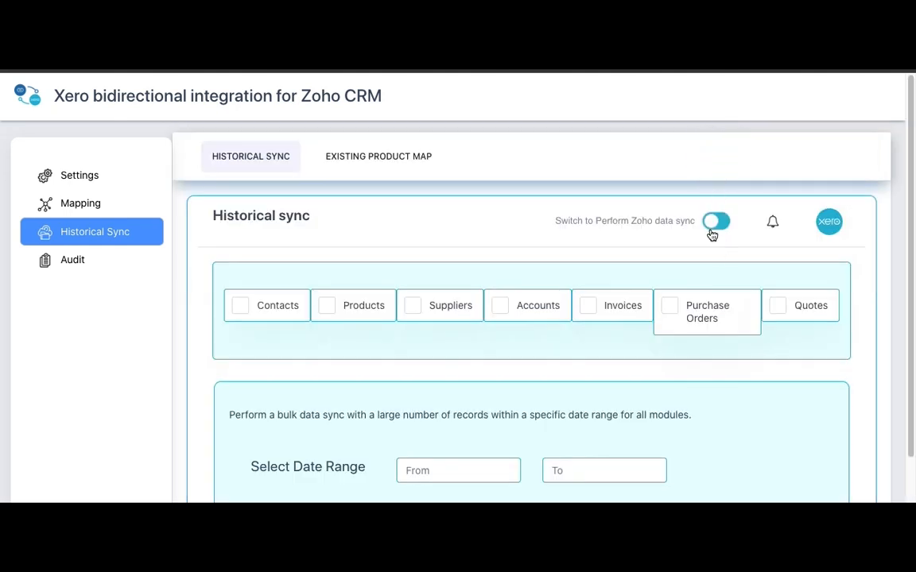
mouse_move(582, 326)
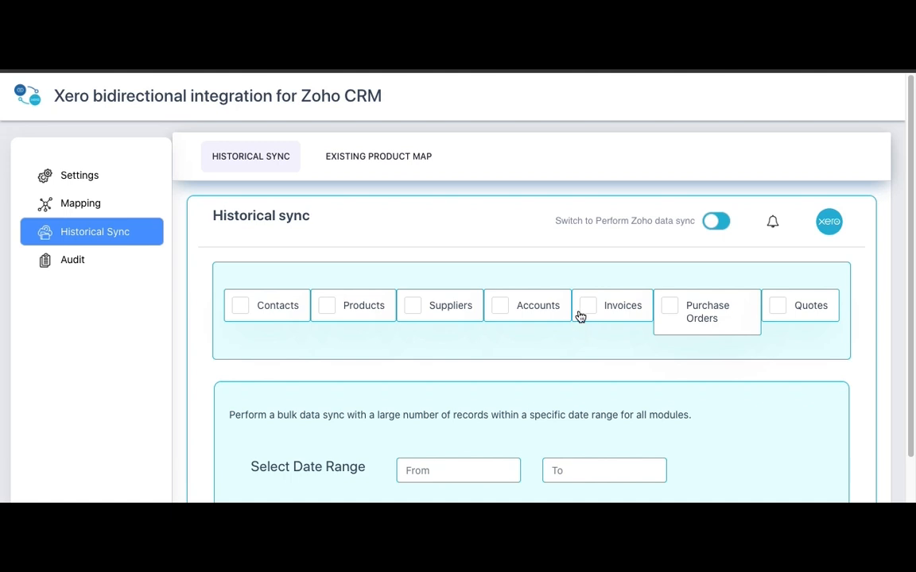
left_click(587, 305)
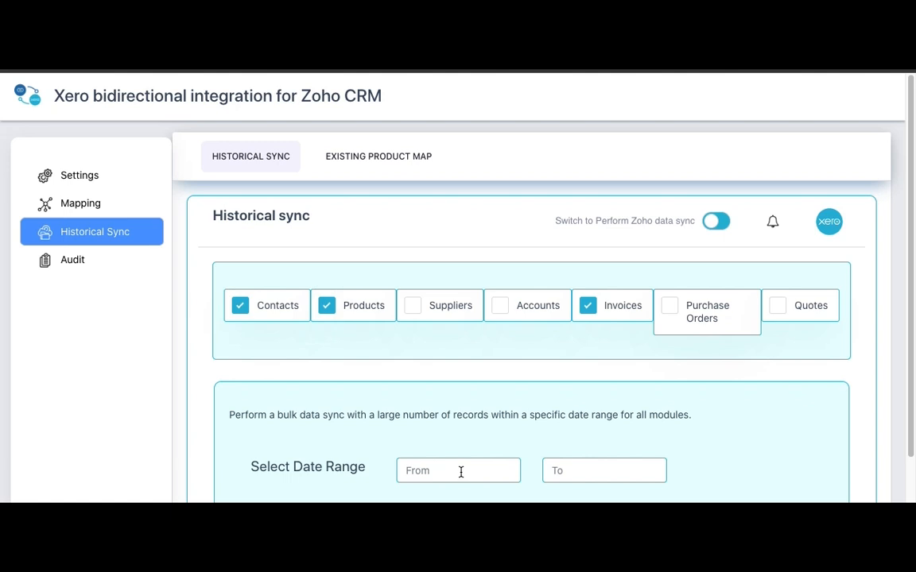
left_click(604, 469)
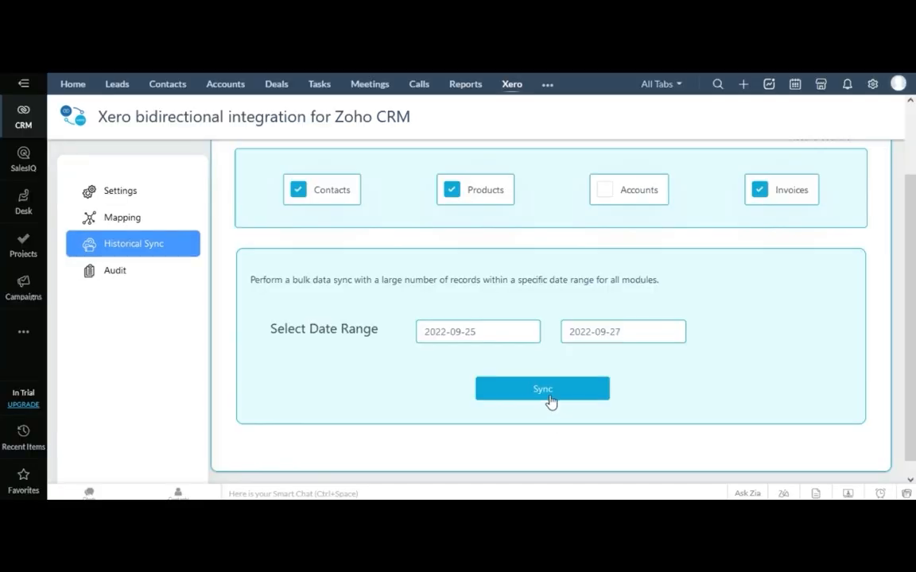
Sync the 2 products and 11 invoices found for 2022-09-25 to 2022-09-27.
left_click(542, 389)
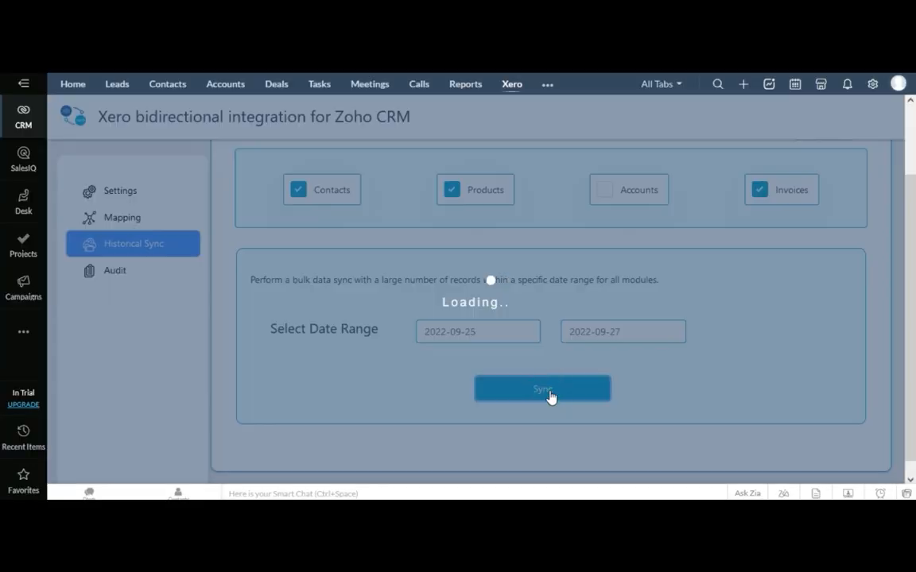
left_click(542, 388)
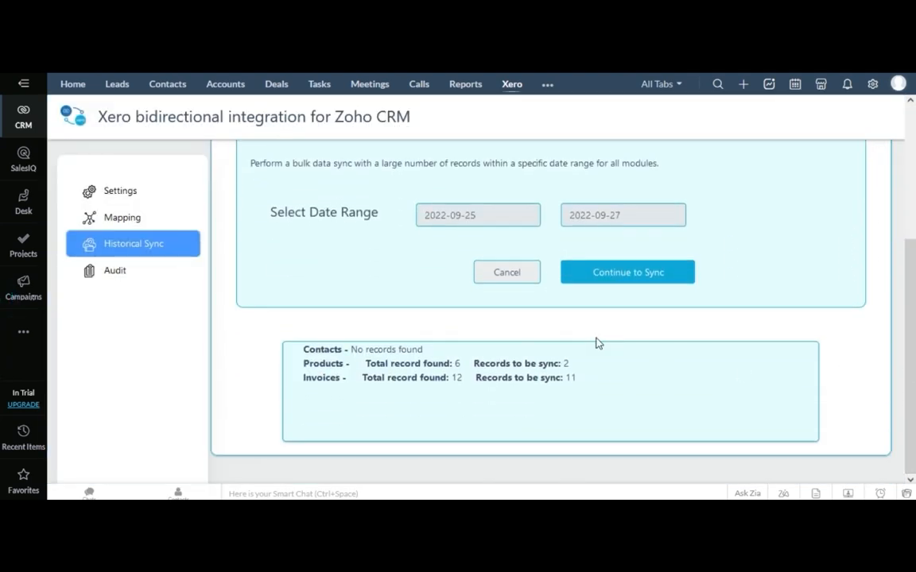
left_click(628, 272)
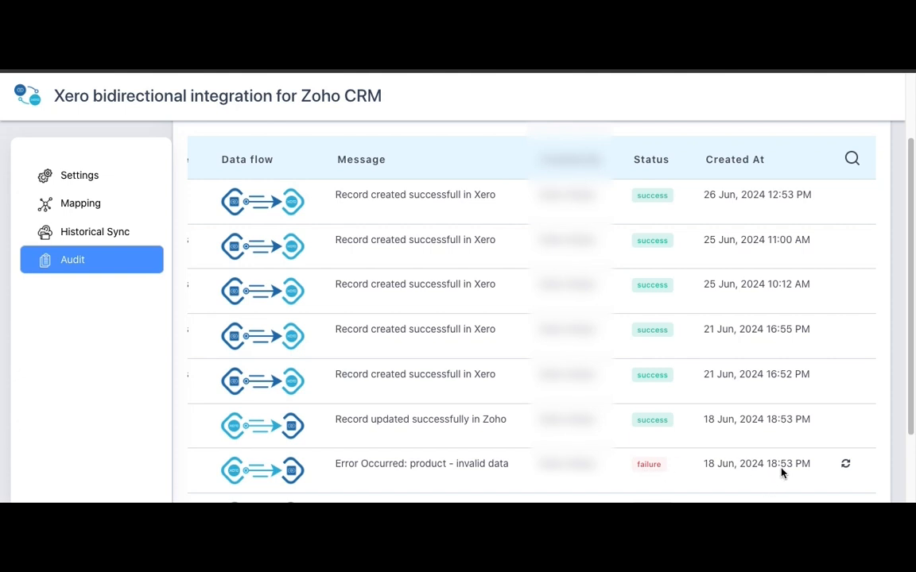
mouse_move(833, 466)
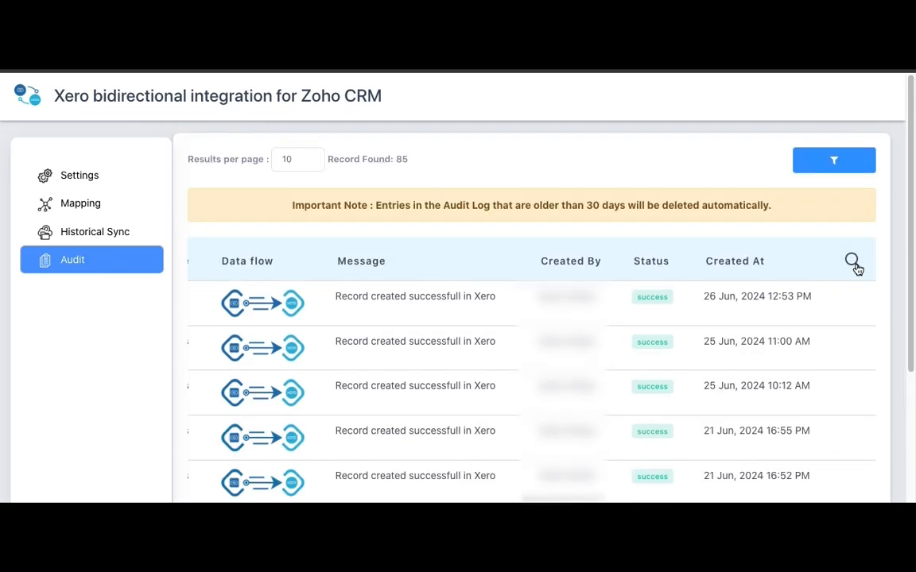
Search the audit log for 'produc' to show only product entries.
left_click(851, 260)
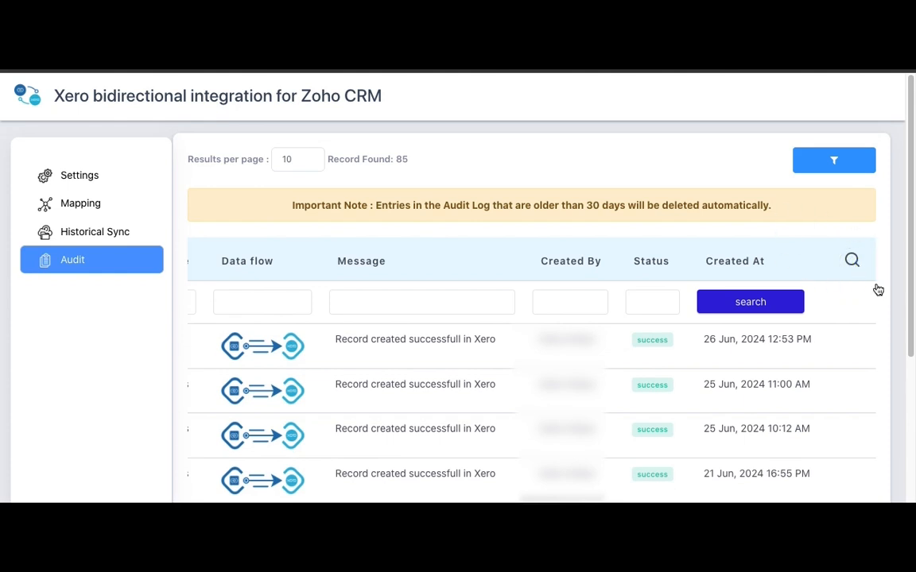
type("produc")
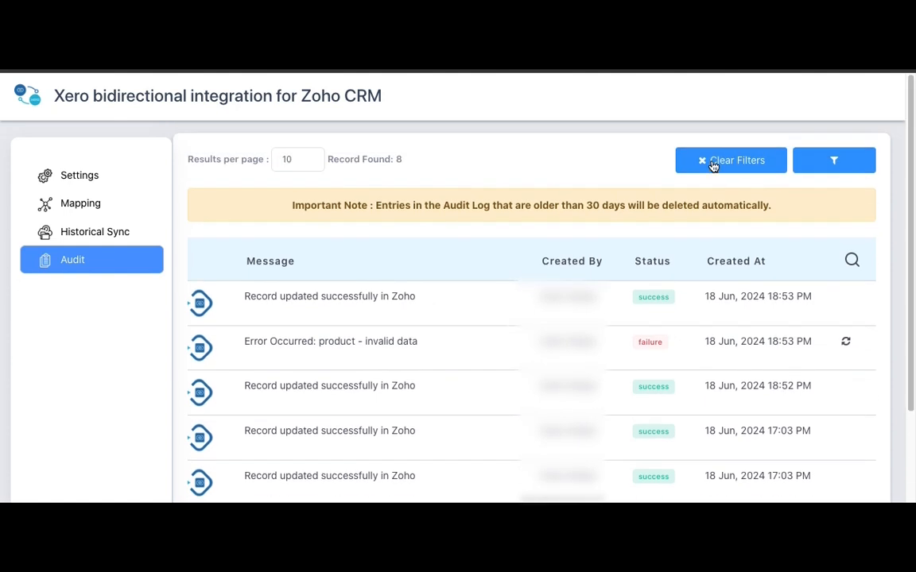
Clear the filter to show all 85 records, then return to Xero integration settings.
left_click(729, 160)
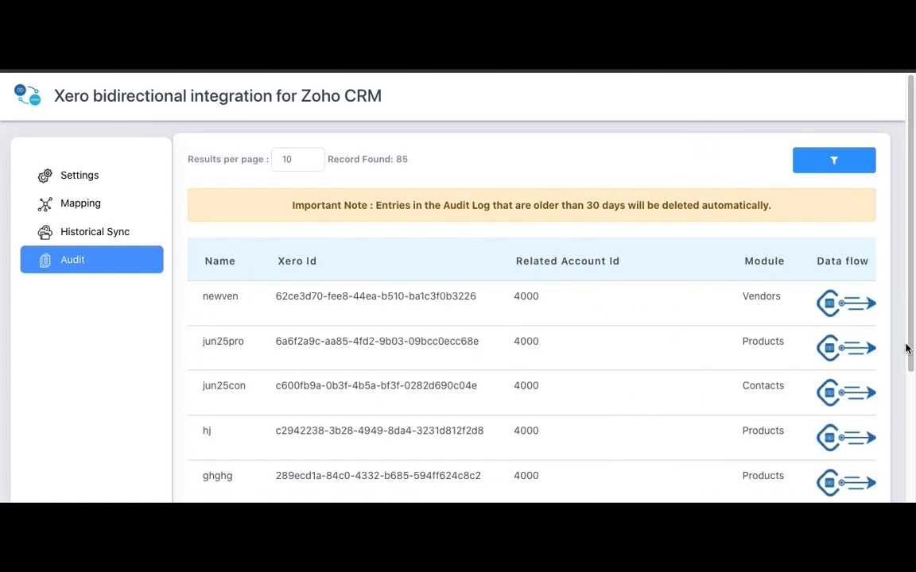
scroll("down", 3)
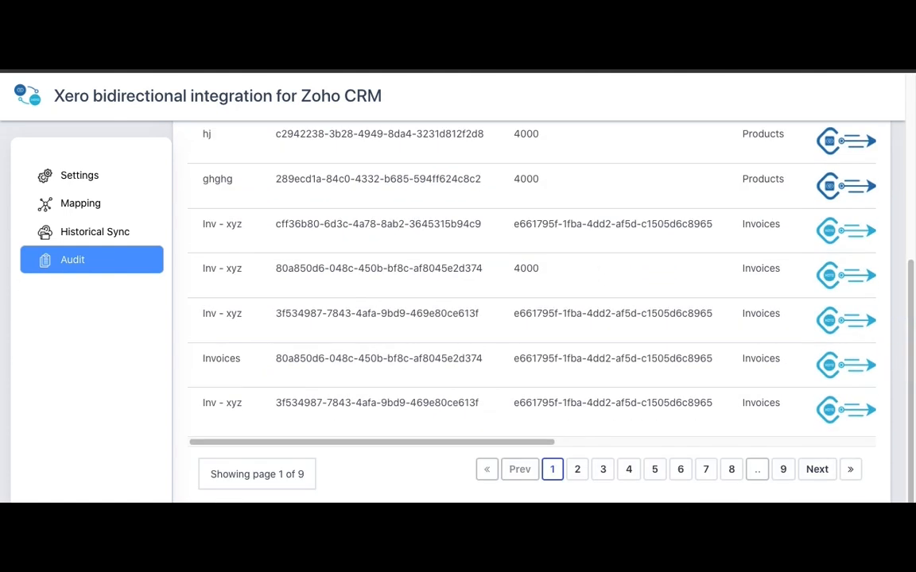
left_click(79, 145)
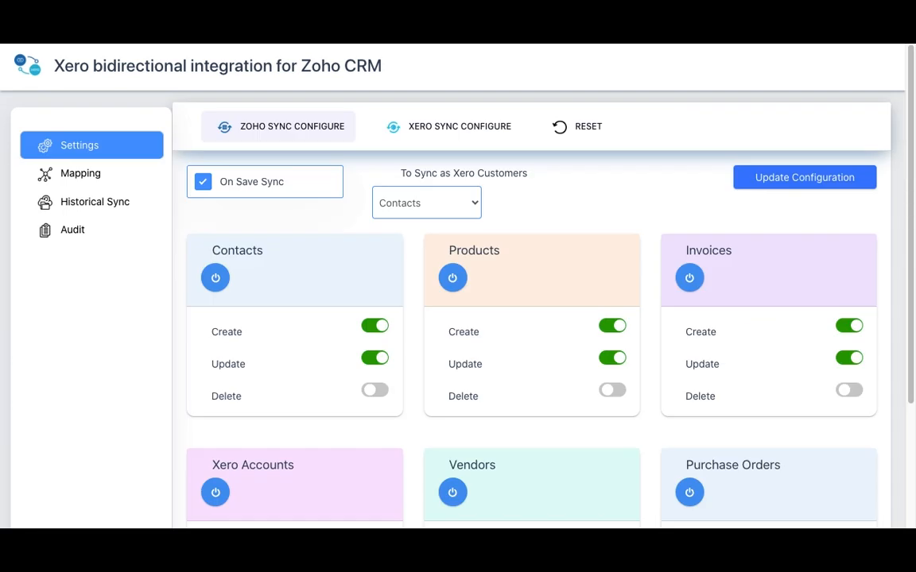